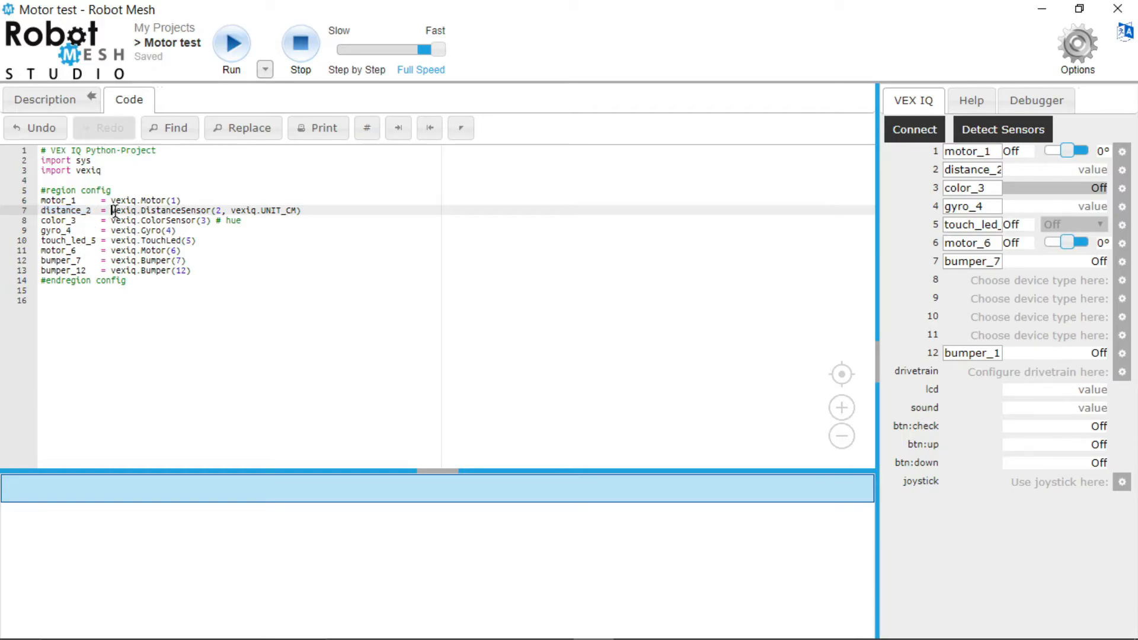
- Add drive_train.drive(100) forward command below the distance sensor config line
{"action": "double_click", "coordinate": [160, 211]}
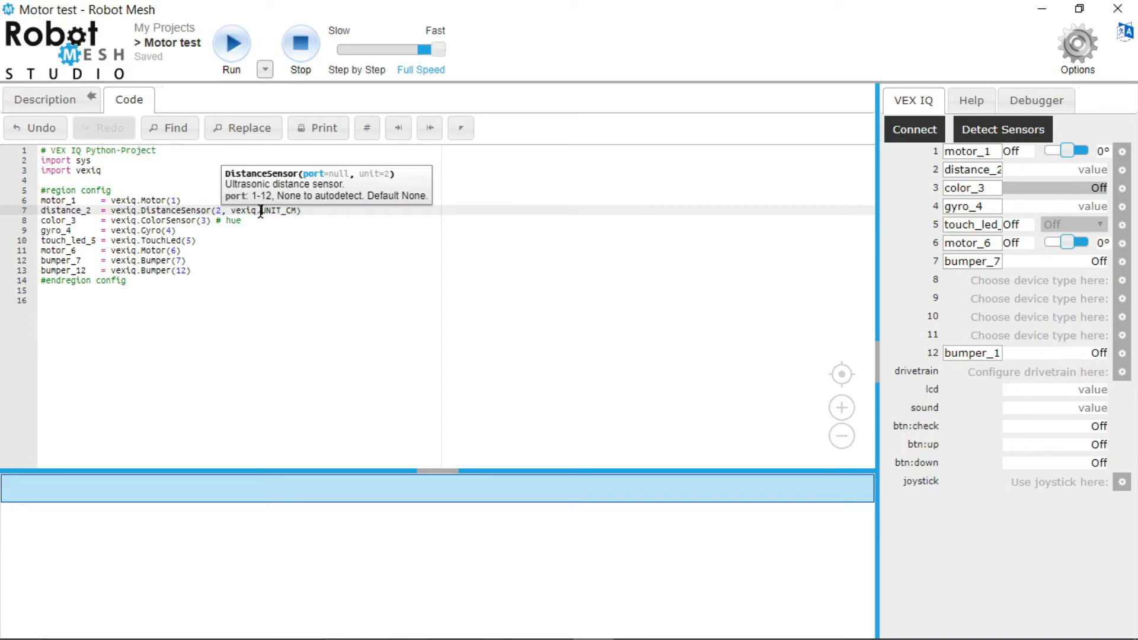
{"action": "mouse_move", "coordinate": [294, 211]}
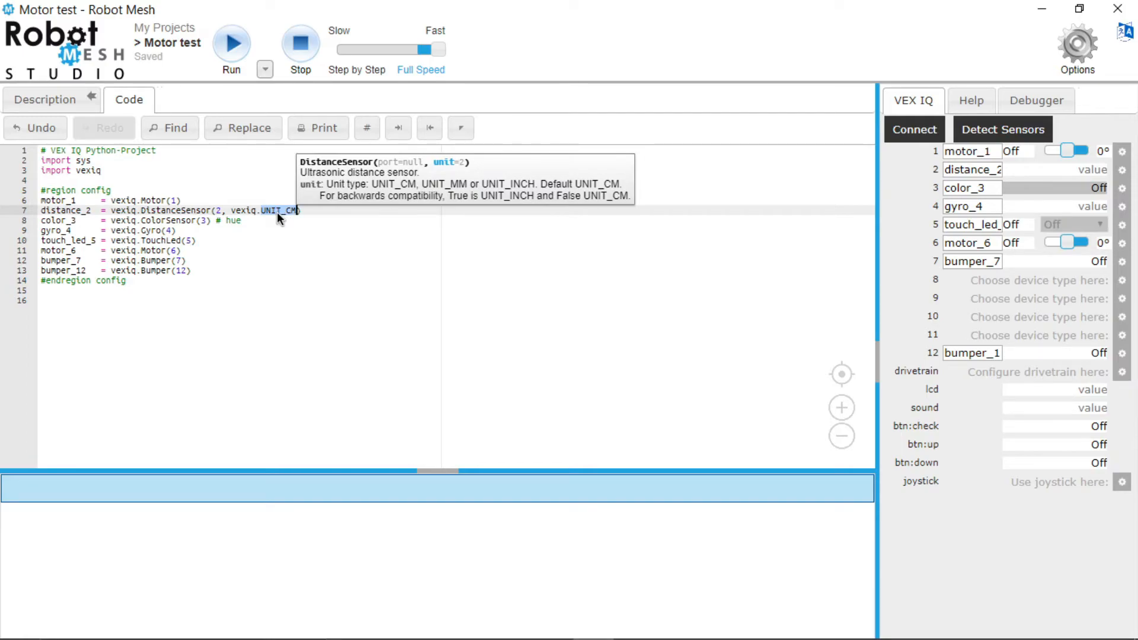
{"action": "mouse_move", "coordinate": [518, 193]}
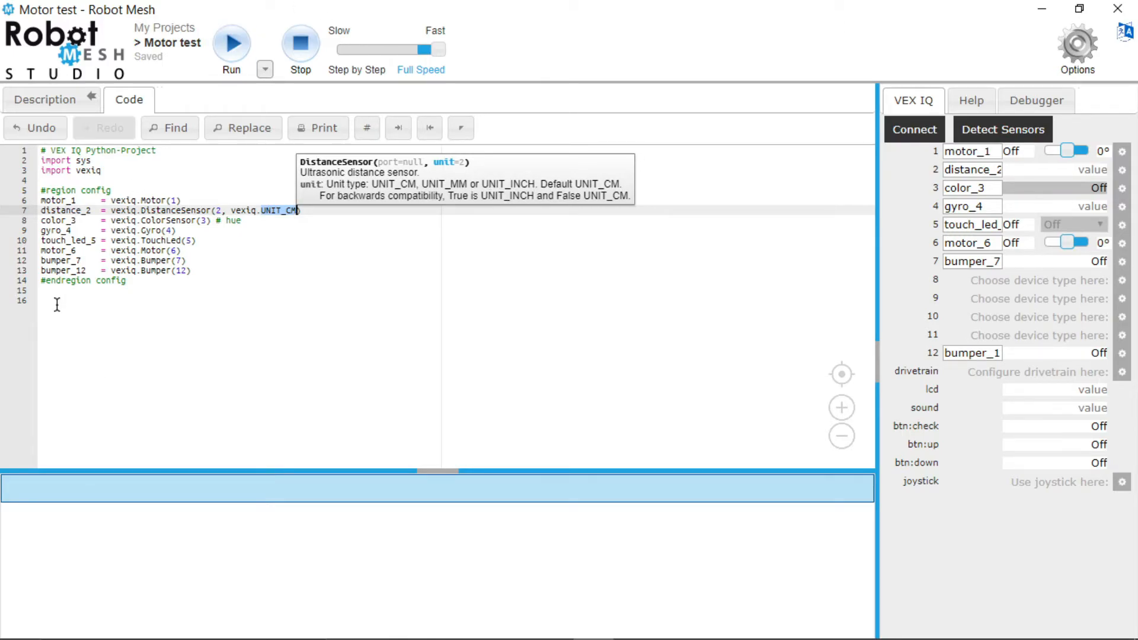
{"action": "type", "text": "drive_train.drive(100)"}
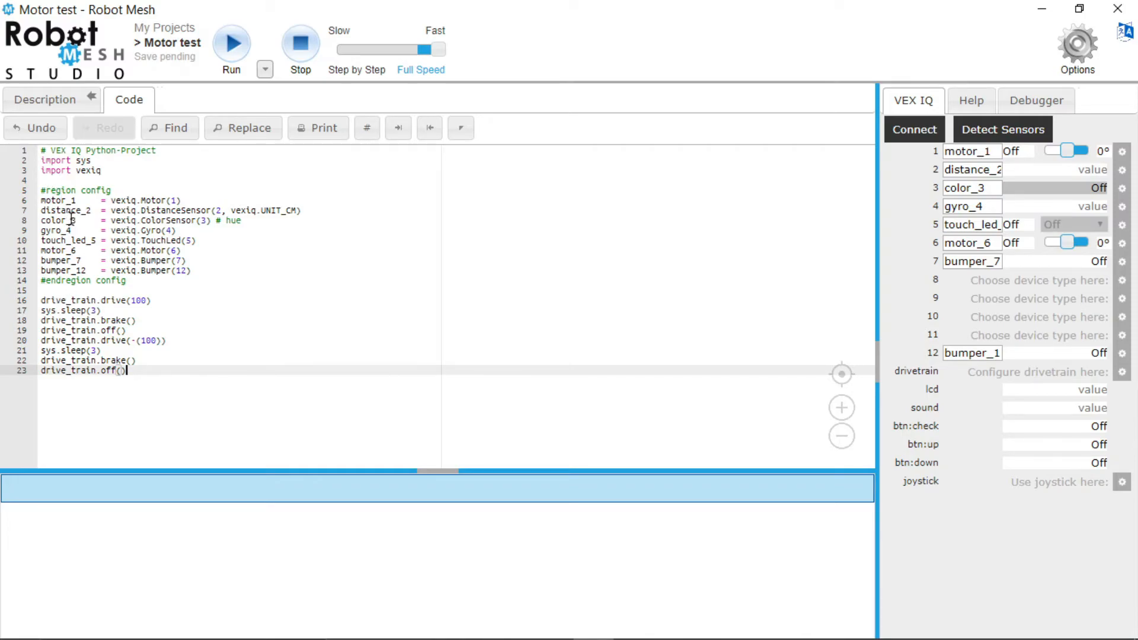
{"action": "mouse_move", "coordinate": [1100, 437]}
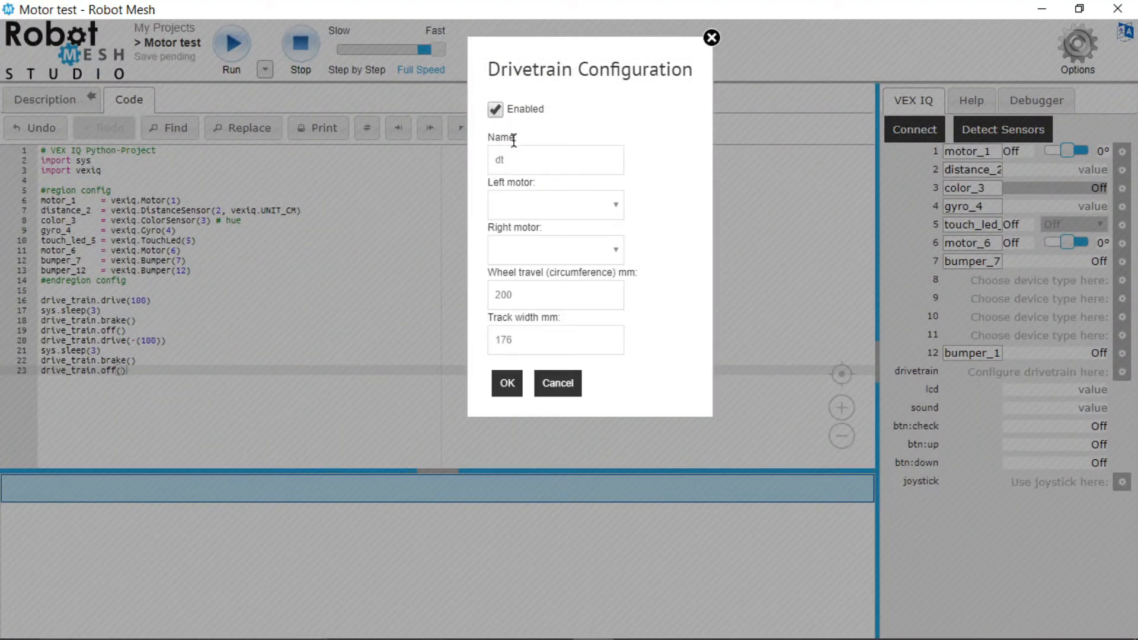
- Name the drivetrain Drive_Trian with motor_1 left and reversed motor_6 right, then confirm
{"action": "type", "text": "Drive Trian"}
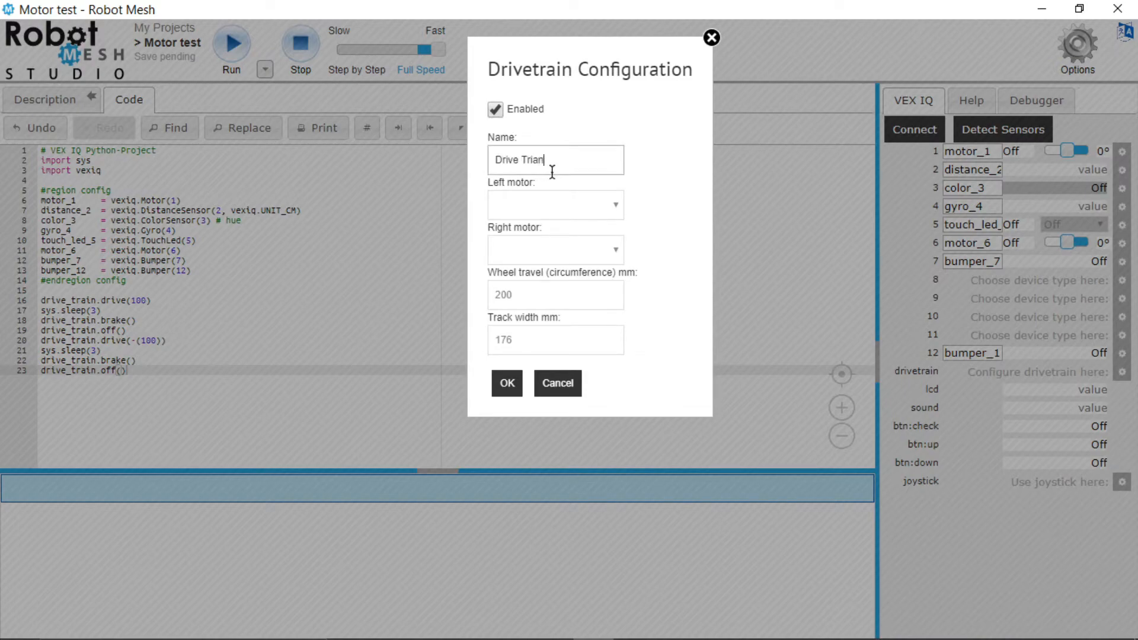
{"action": "left_click", "coordinate": [555, 204]}
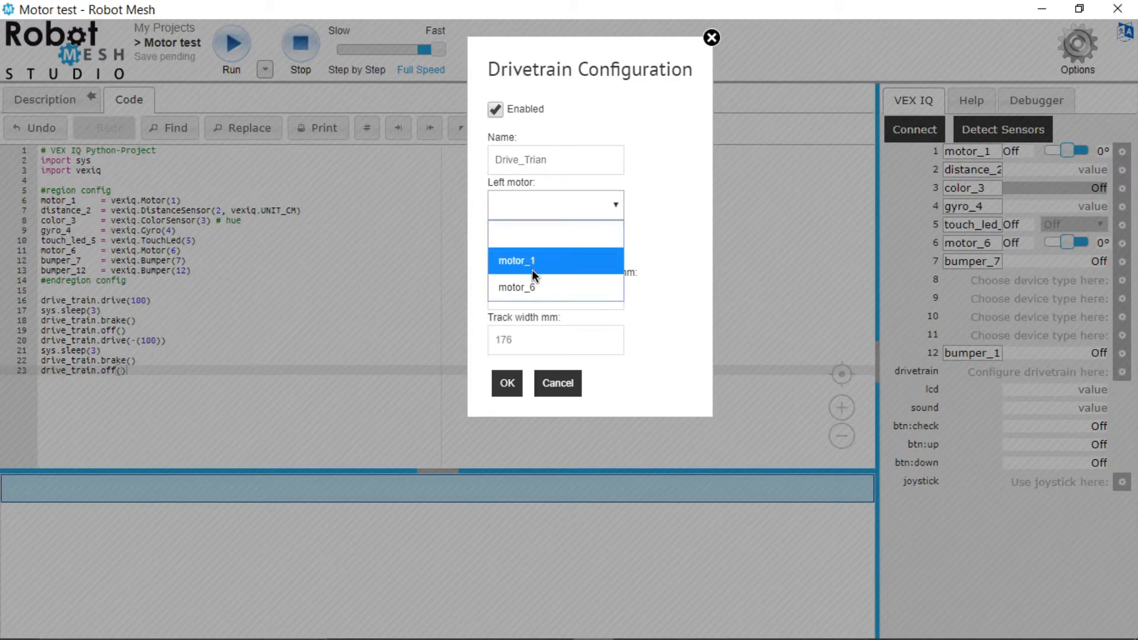
{"action": "left_click", "coordinate": [515, 261]}
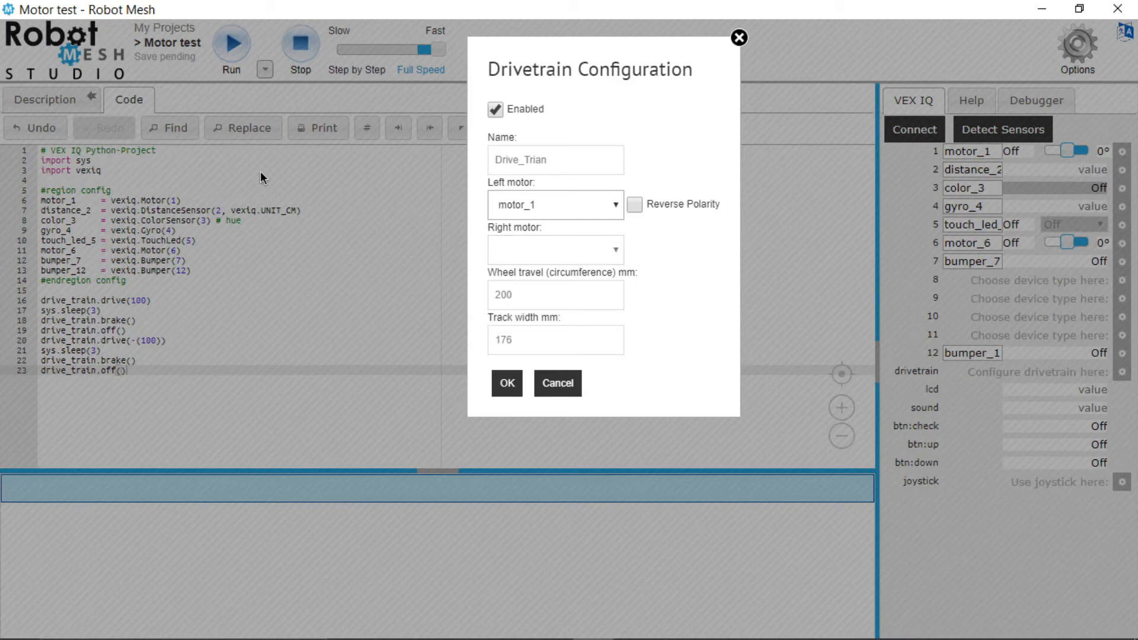
{"action": "mouse_move", "coordinate": [102, 238]}
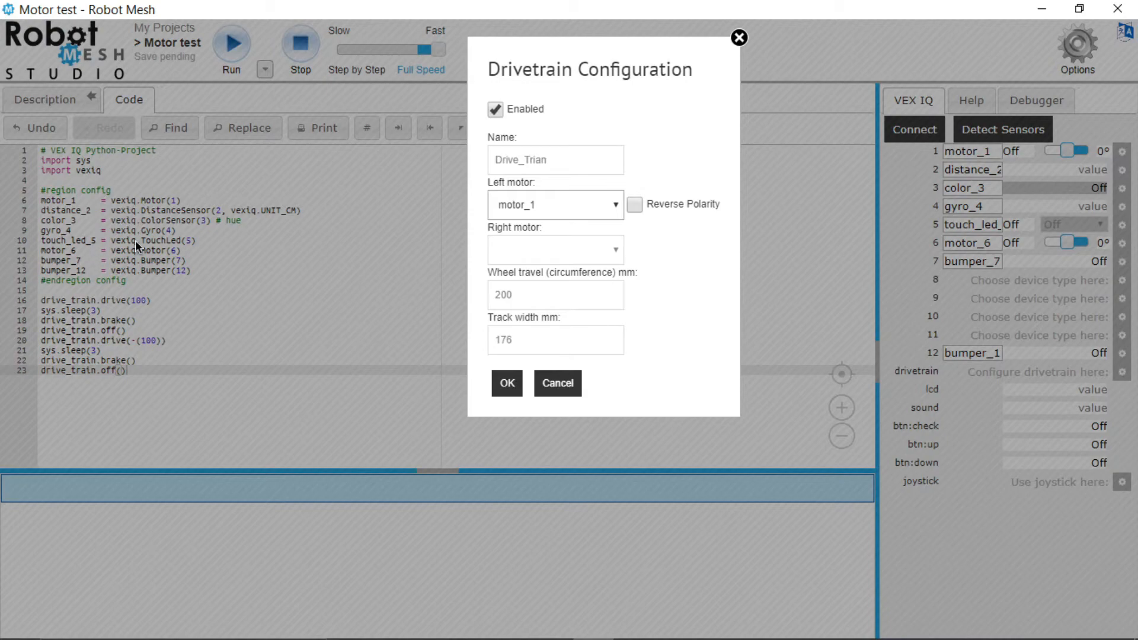
{"action": "mouse_move", "coordinate": [169, 269]}
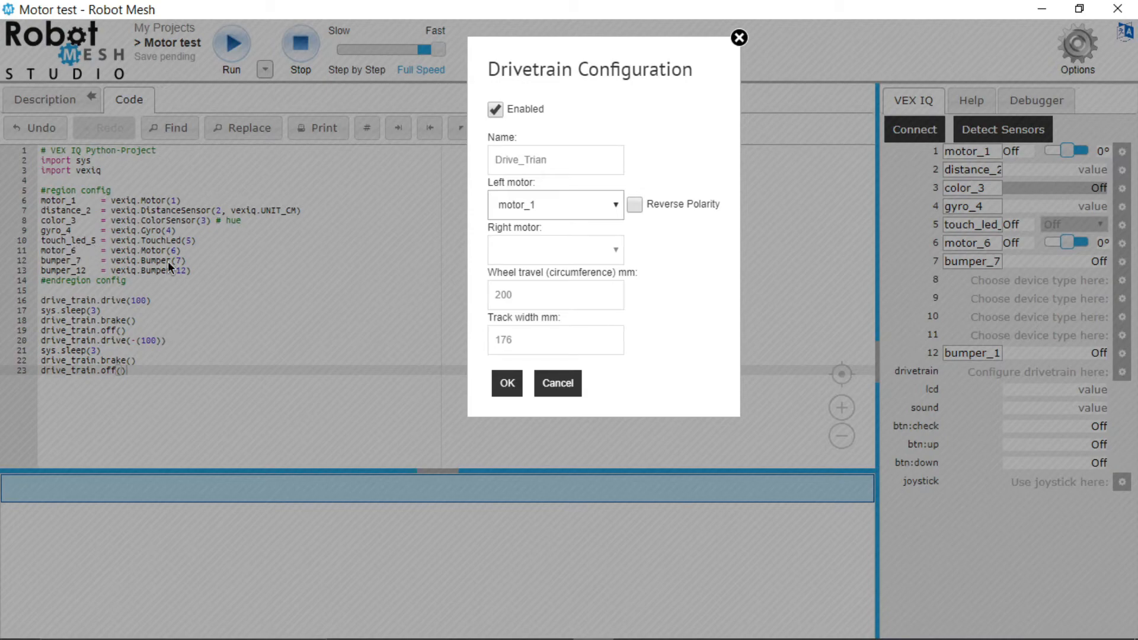
{"action": "left_click", "coordinate": [555, 249]}
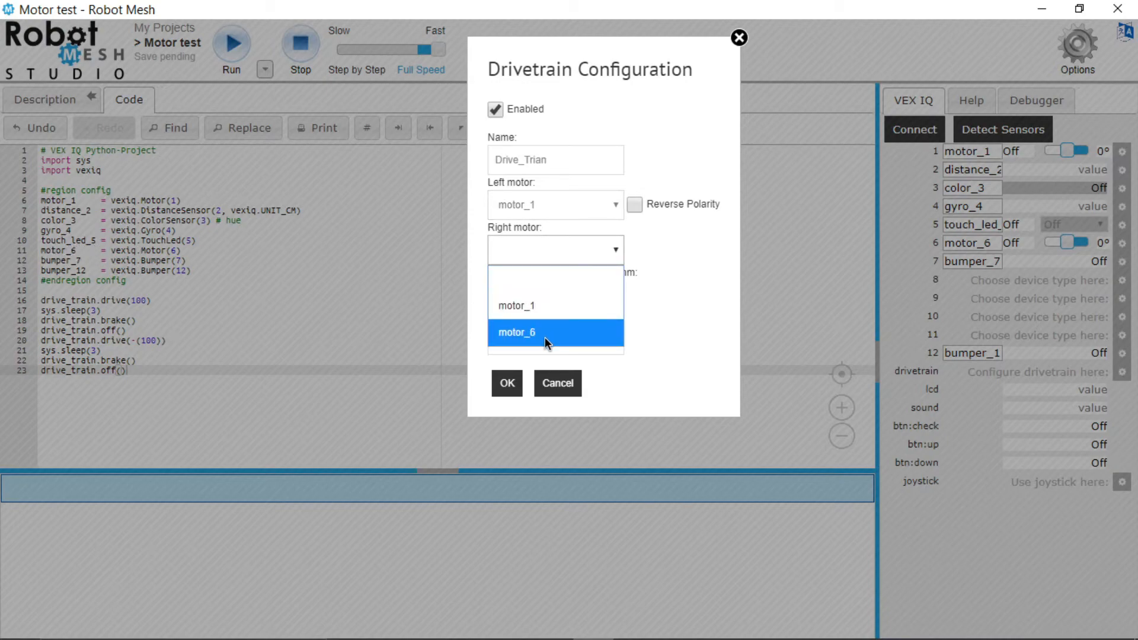
{"action": "left_click", "coordinate": [517, 332]}
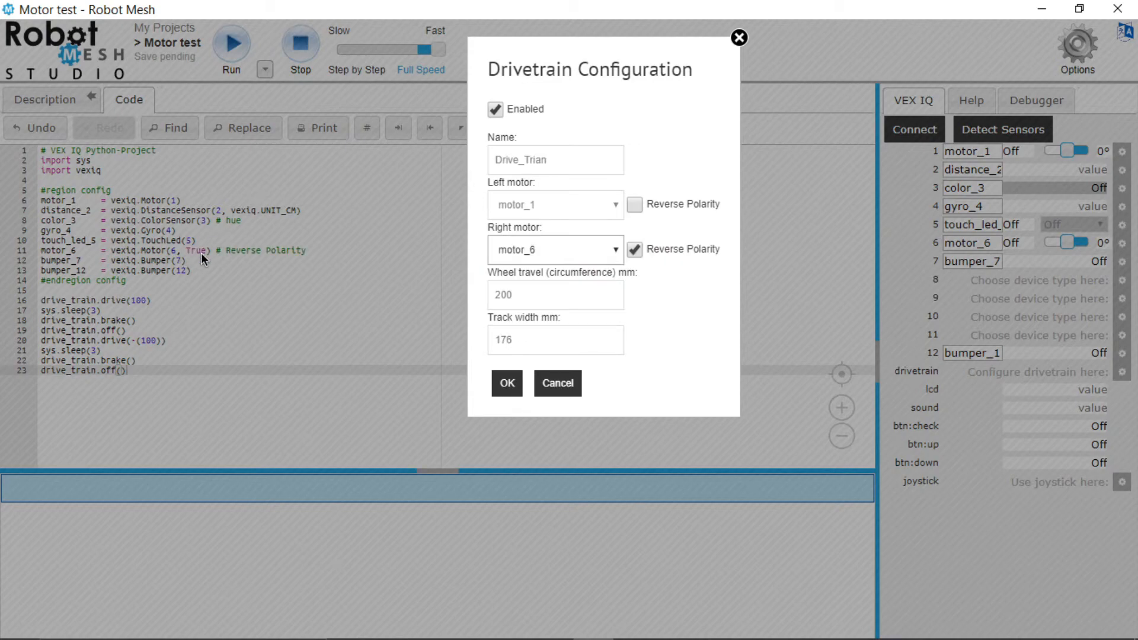
{"action": "mouse_move", "coordinate": [224, 260]}
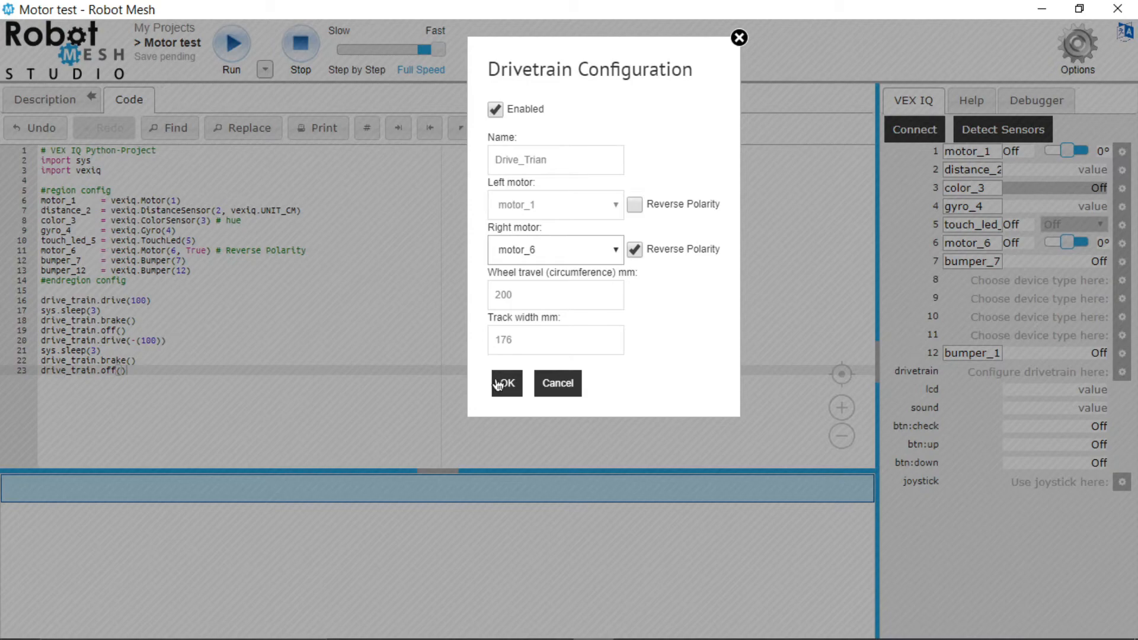
{"action": "left_click", "coordinate": [506, 383]}
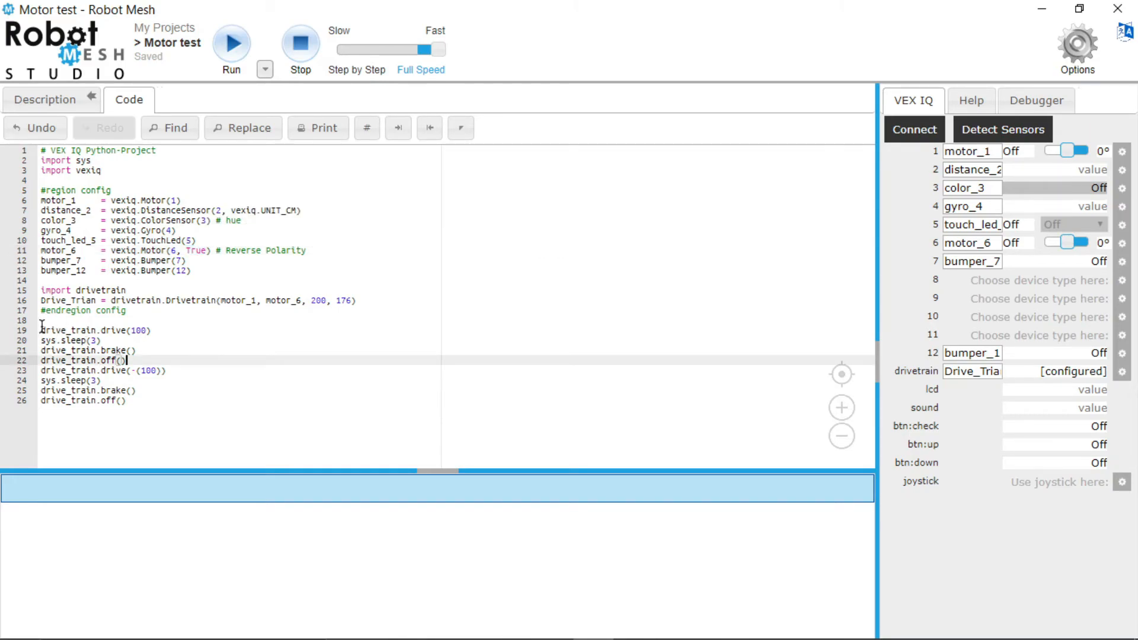
{"action": "left_click_drag", "start_coordinate": [42, 326], "coordinate": [127, 399]}
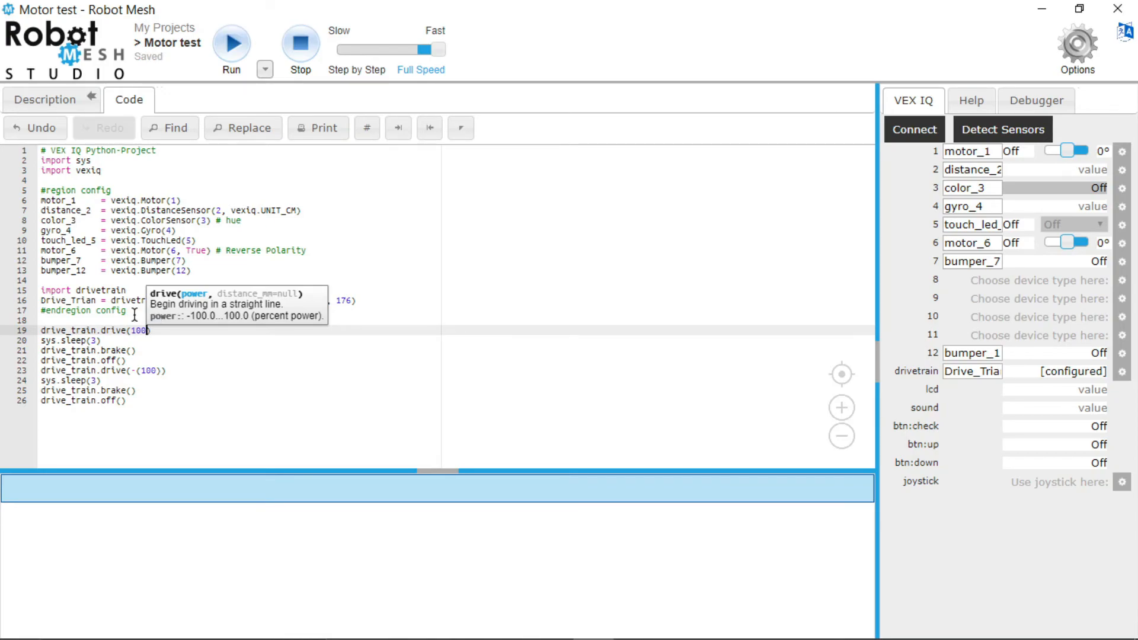
{"action": "mouse_move", "coordinate": [202, 319]}
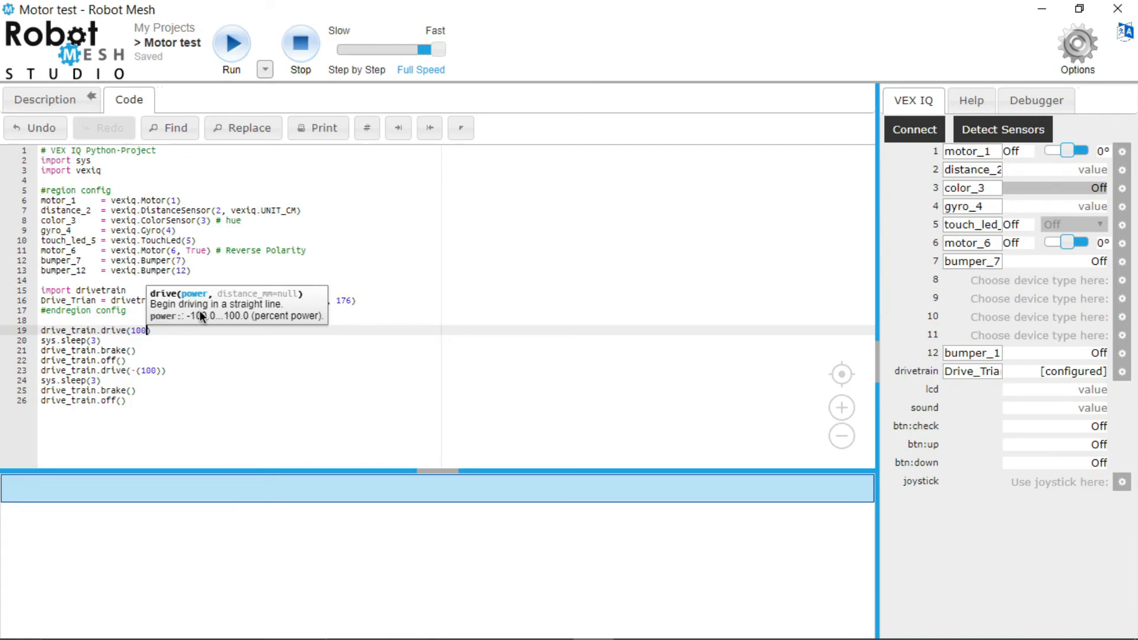
{"action": "mouse_move", "coordinate": [190, 325]}
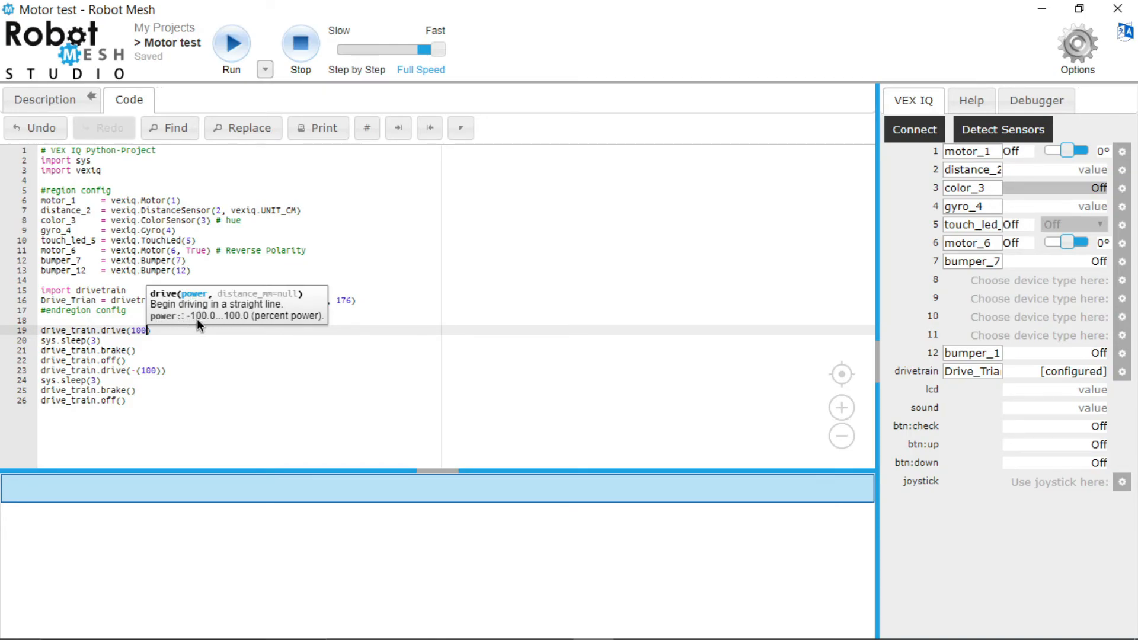
{"action": "mouse_move", "coordinate": [215, 325]}
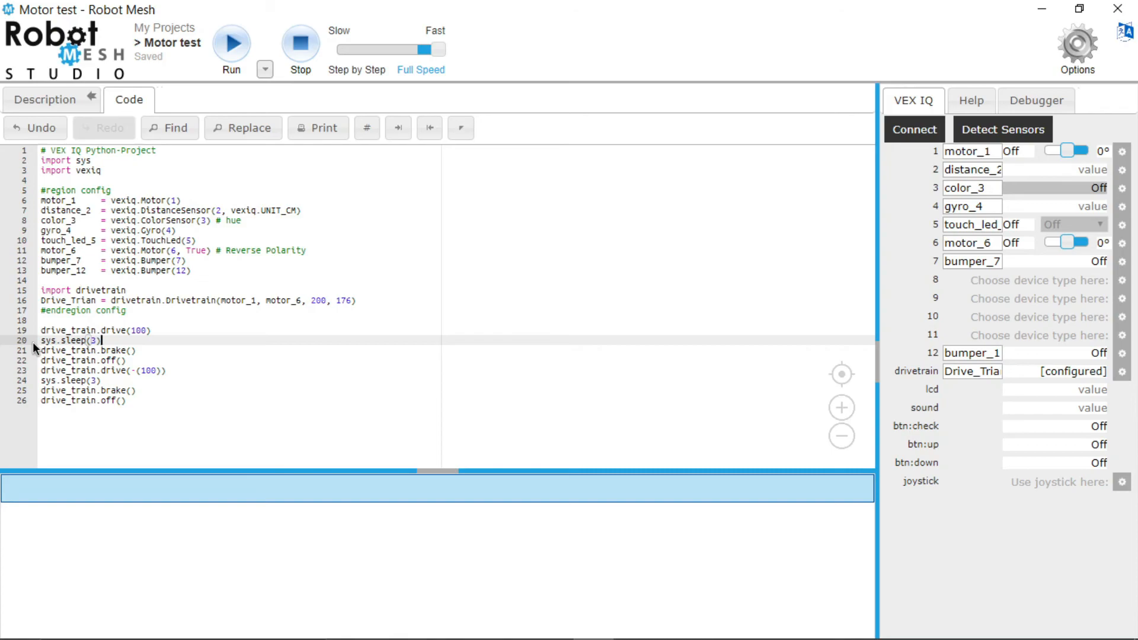
{"action": "mouse_move", "coordinate": [59, 336]}
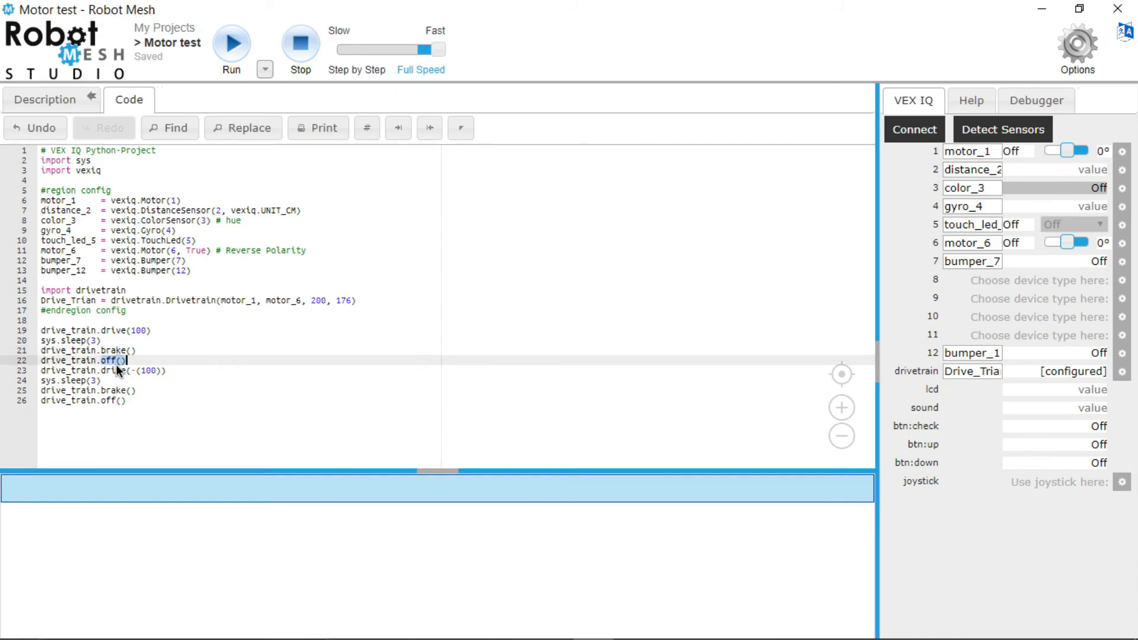
{"action": "mouse_move", "coordinate": [72, 380]}
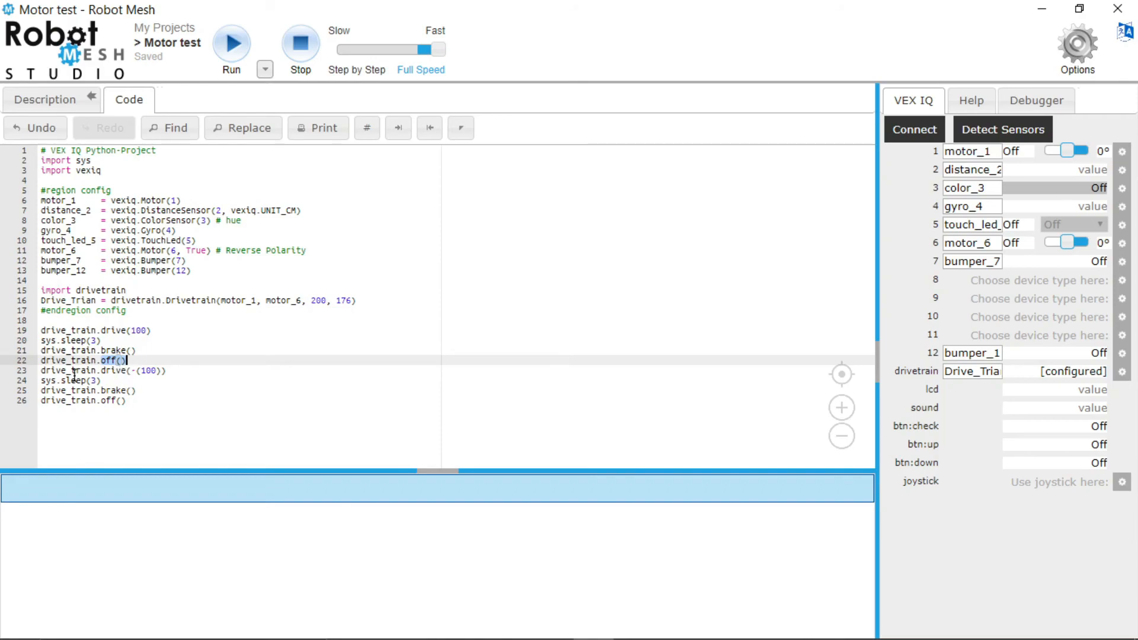
{"action": "mouse_move", "coordinate": [65, 380]}
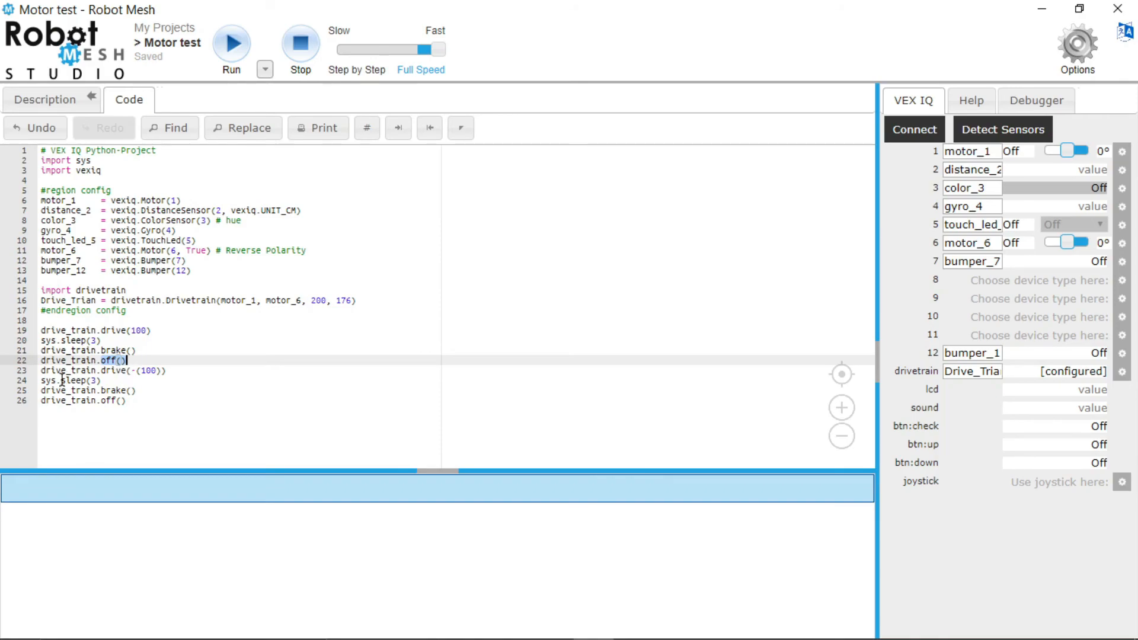